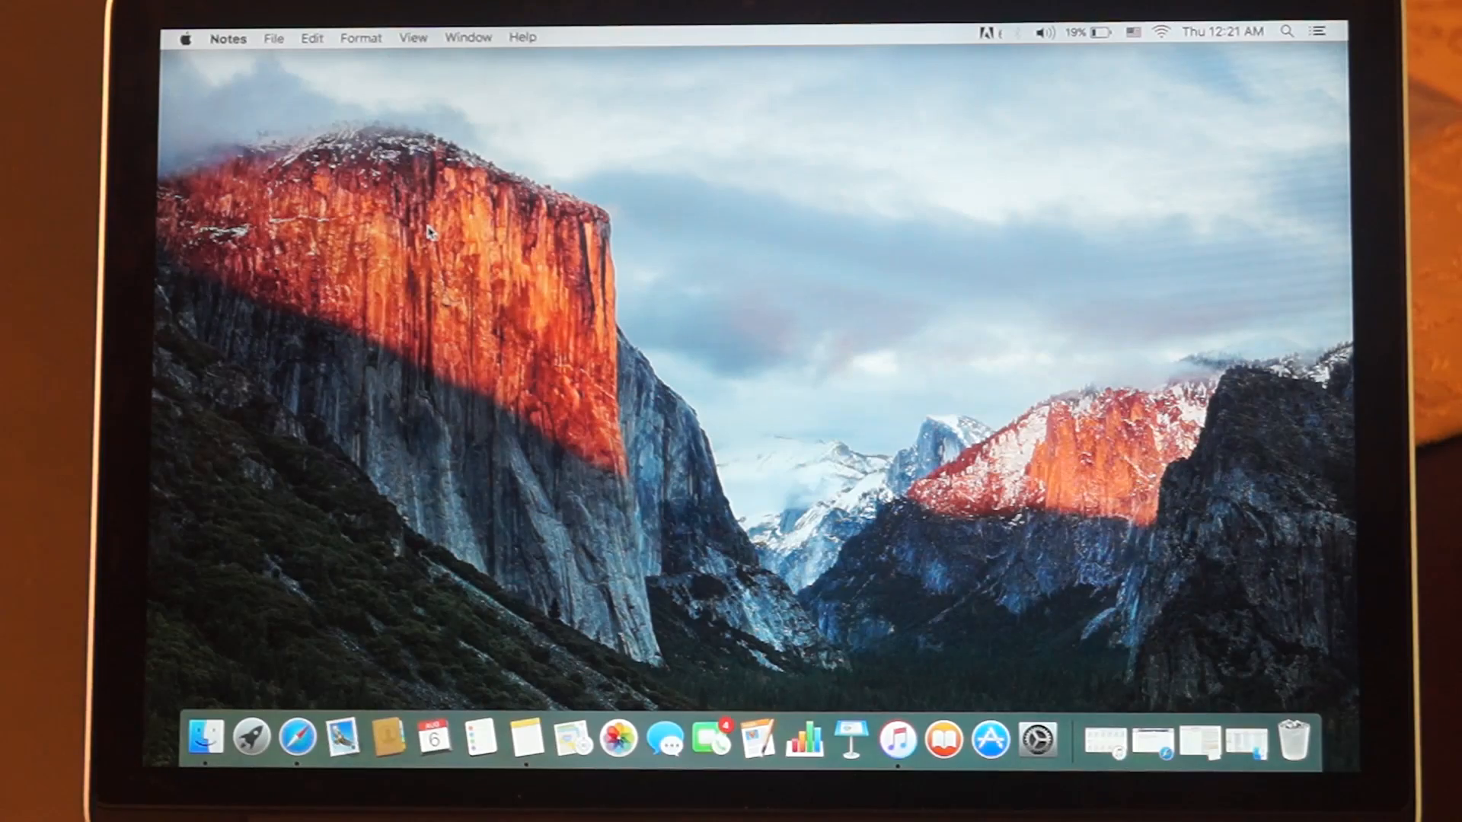
mouse_move(601, 391)
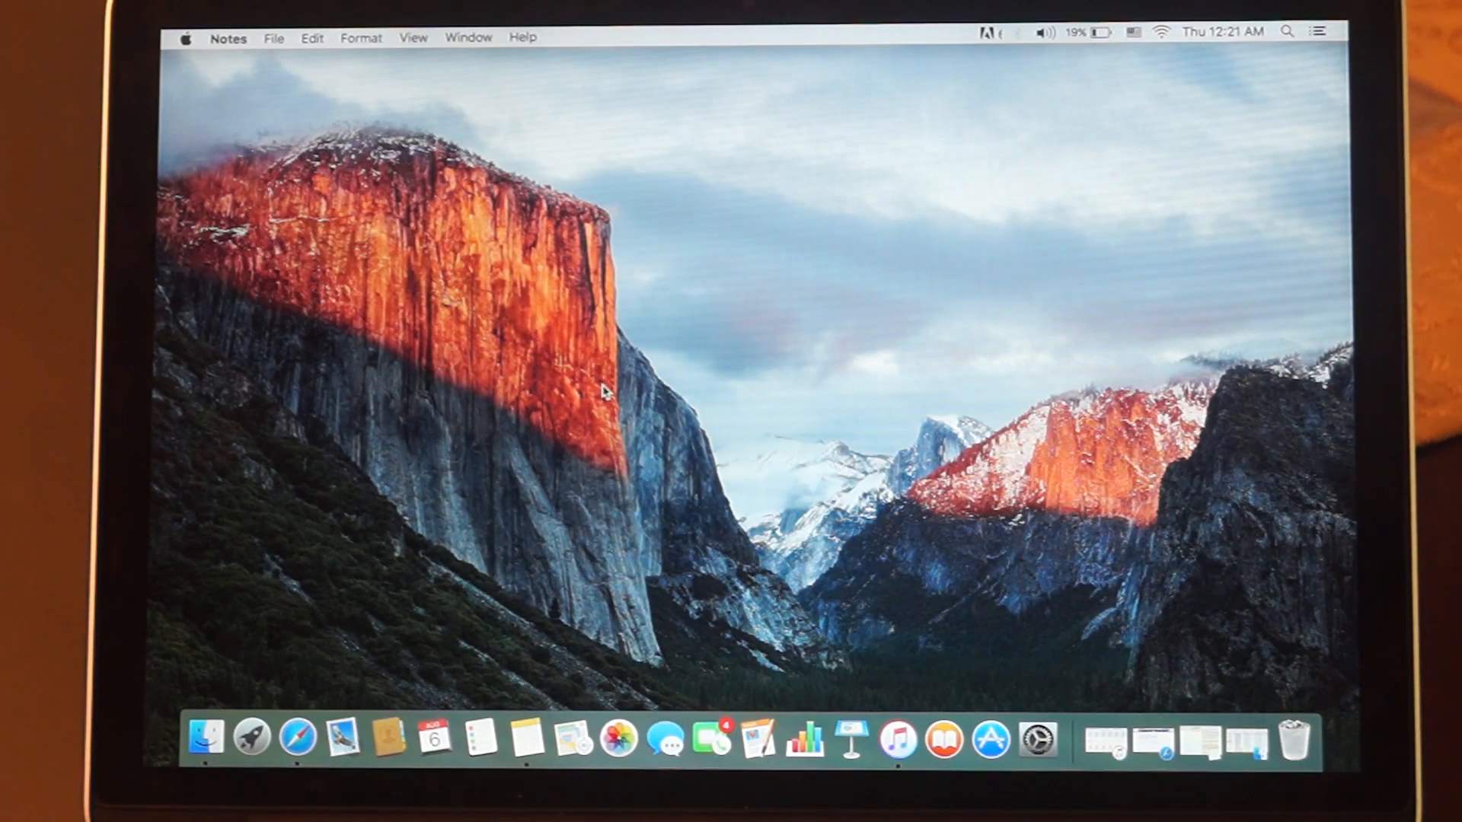
mouse_move(673, 366)
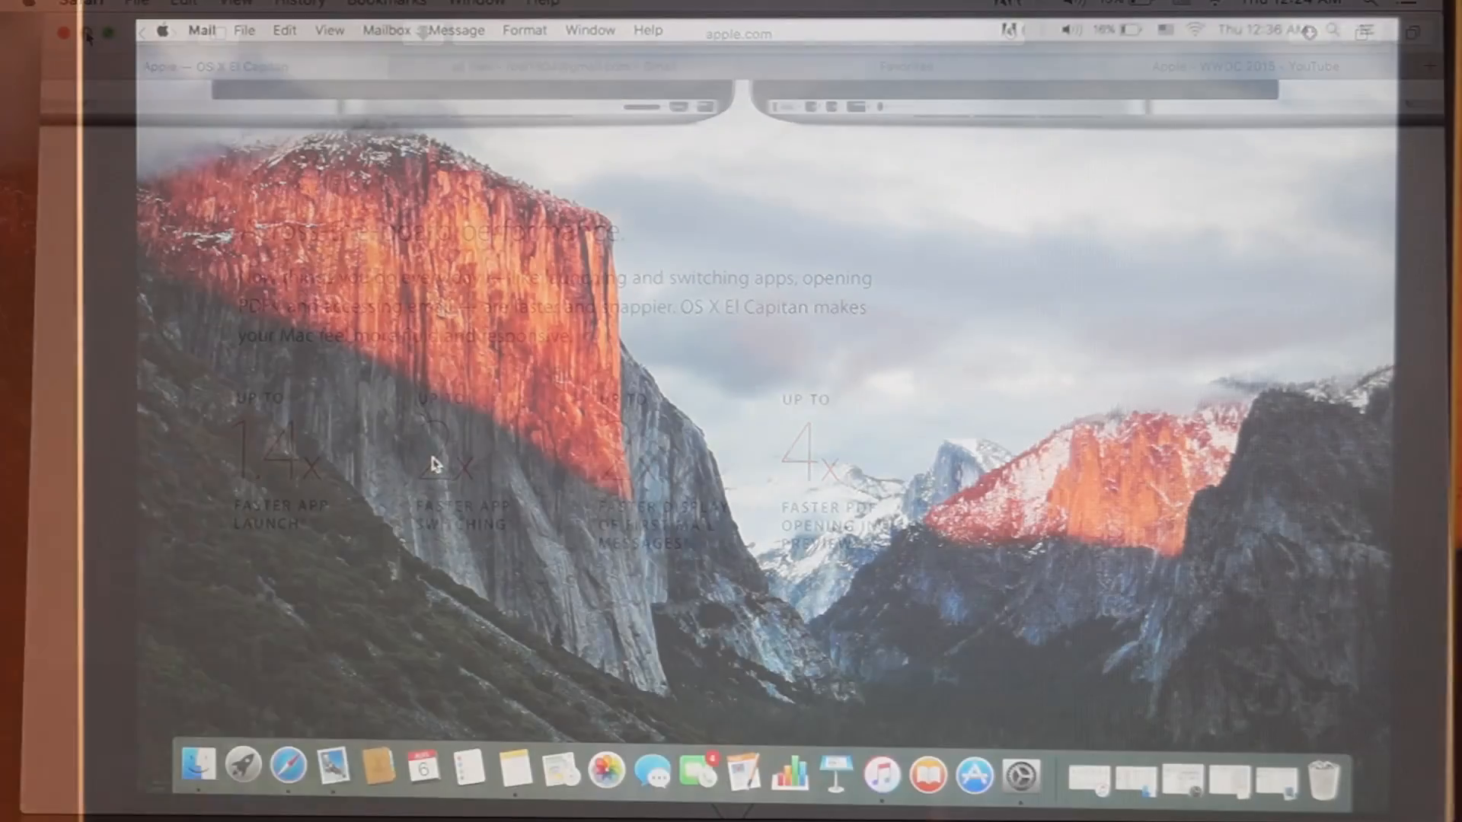
Quit Mail after the swipe demo, leaving only the wallpaper and Dock.
left_click(338, 766)
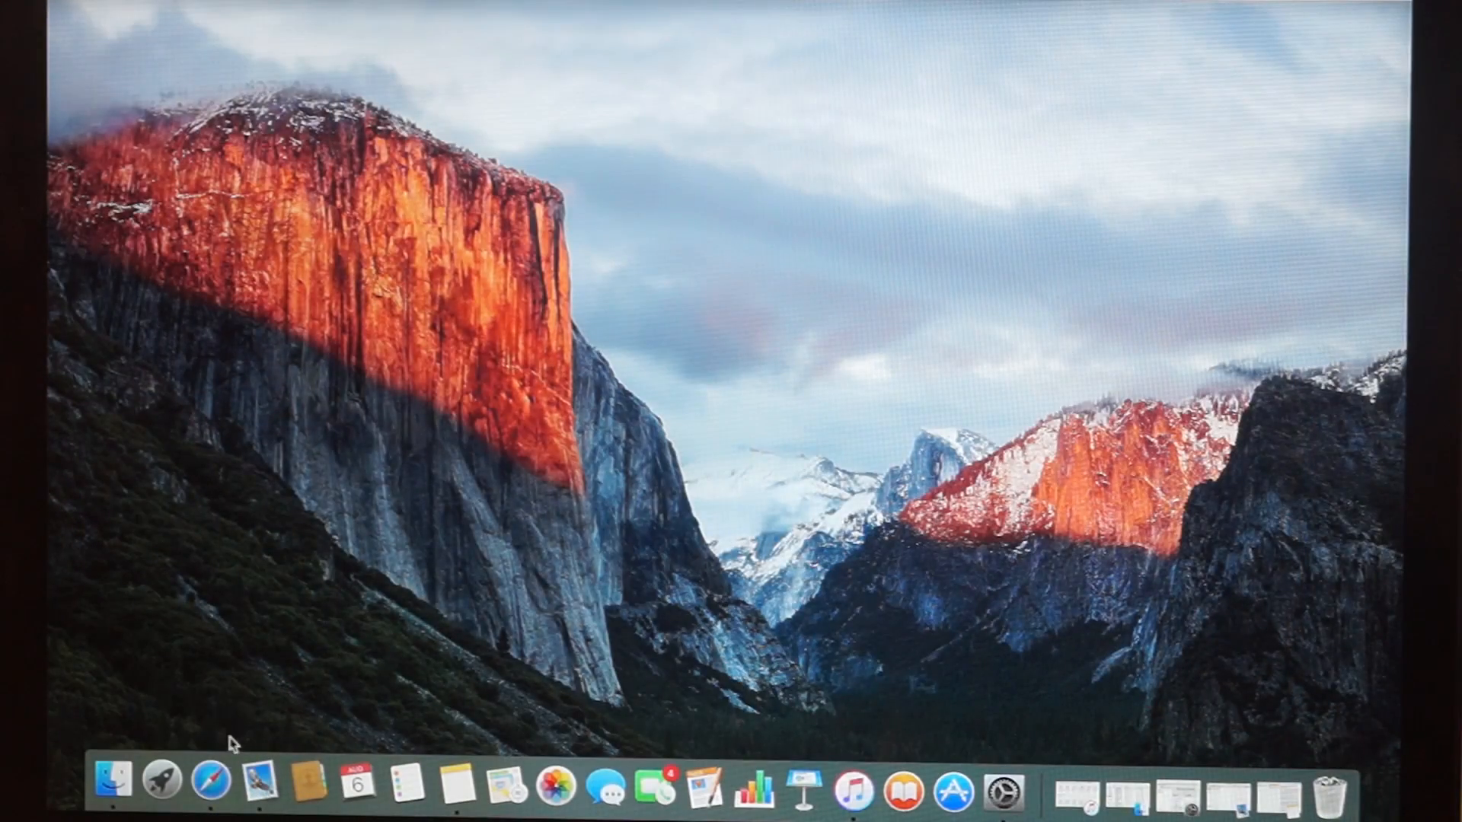
Open Safari from the Dock, close its window, and relaunch it.
left_click(208, 781)
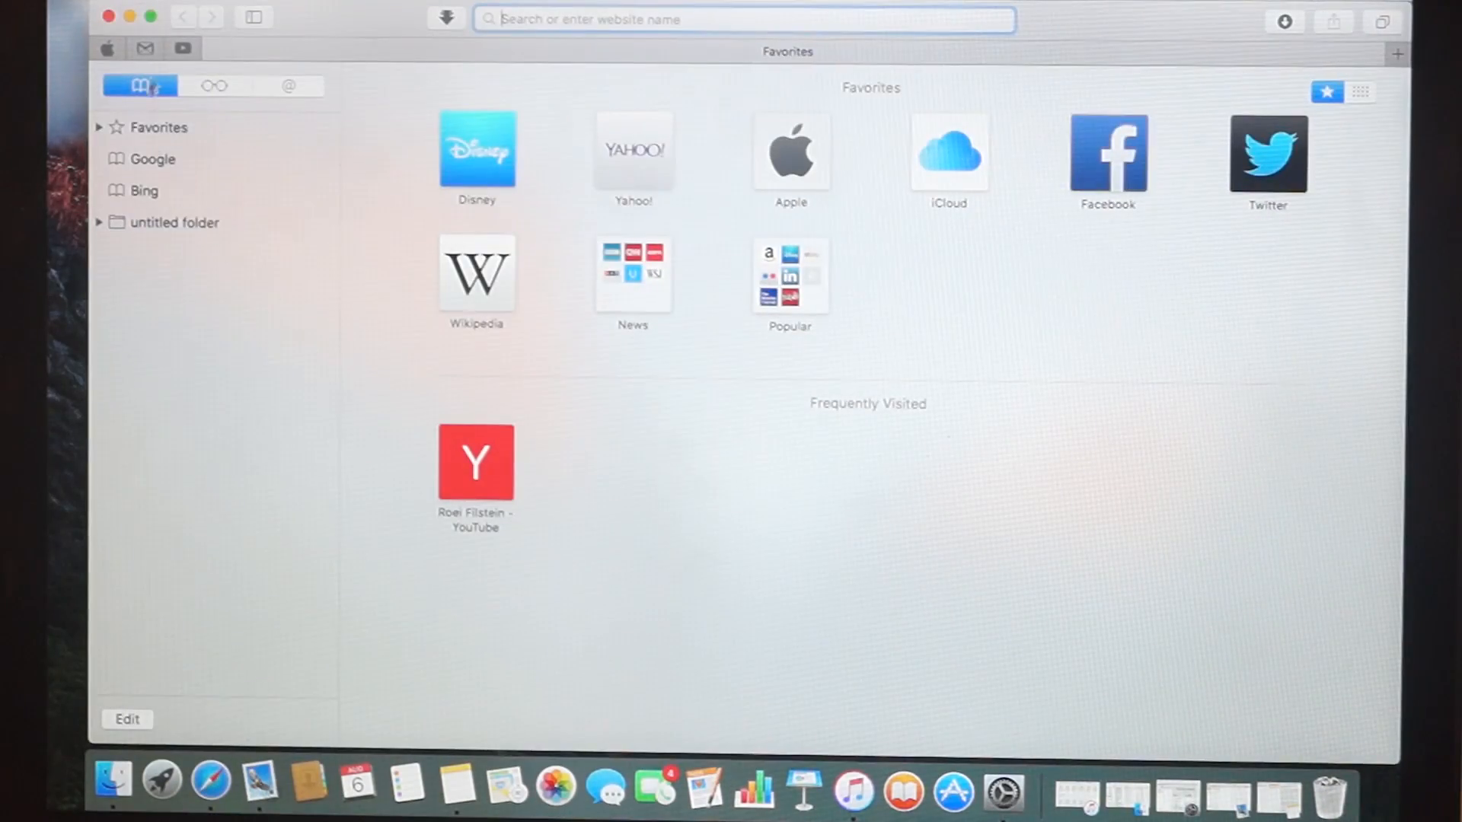
left_click(109, 17)
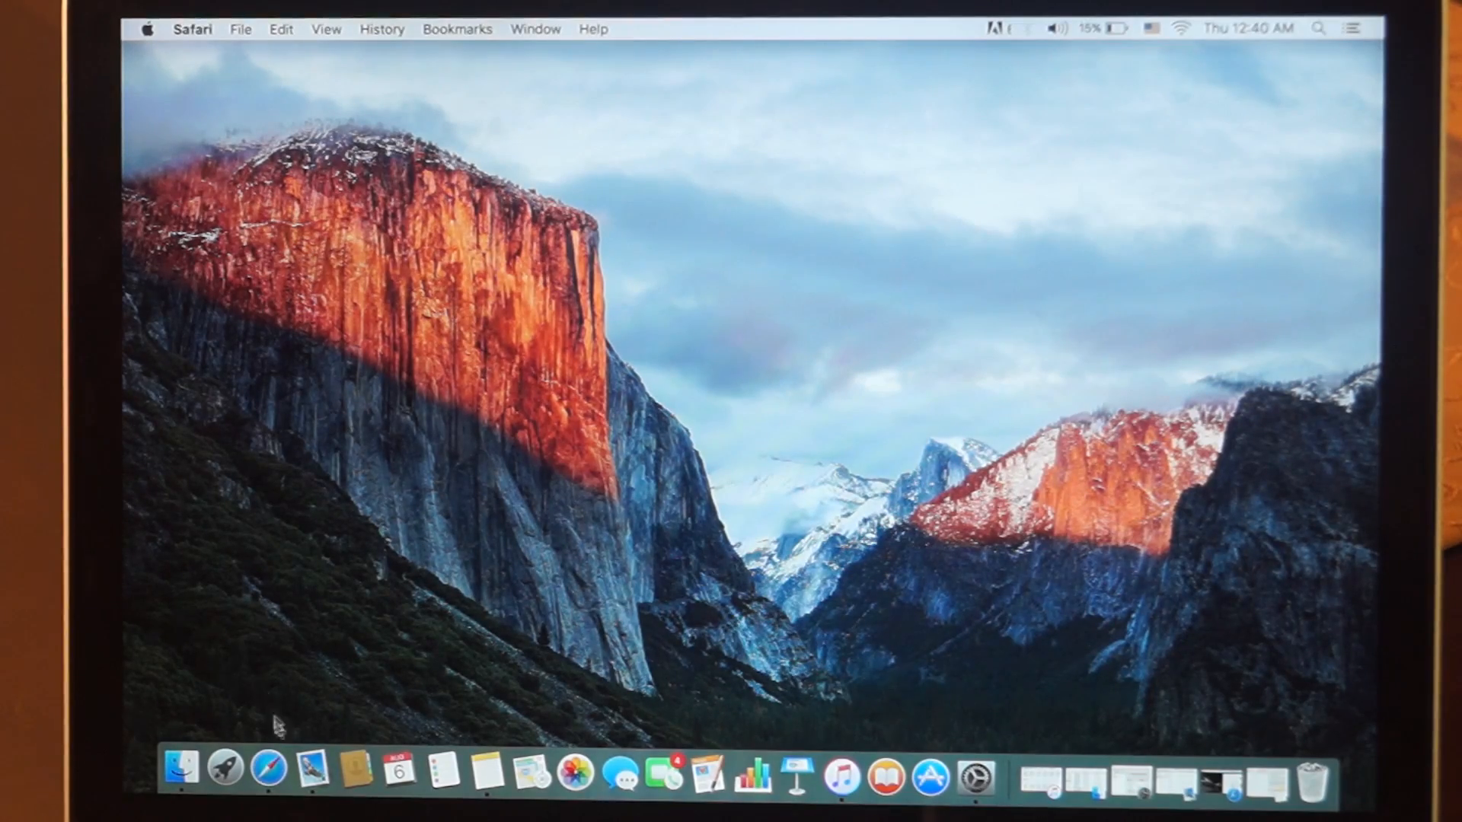
left_click(270, 770)
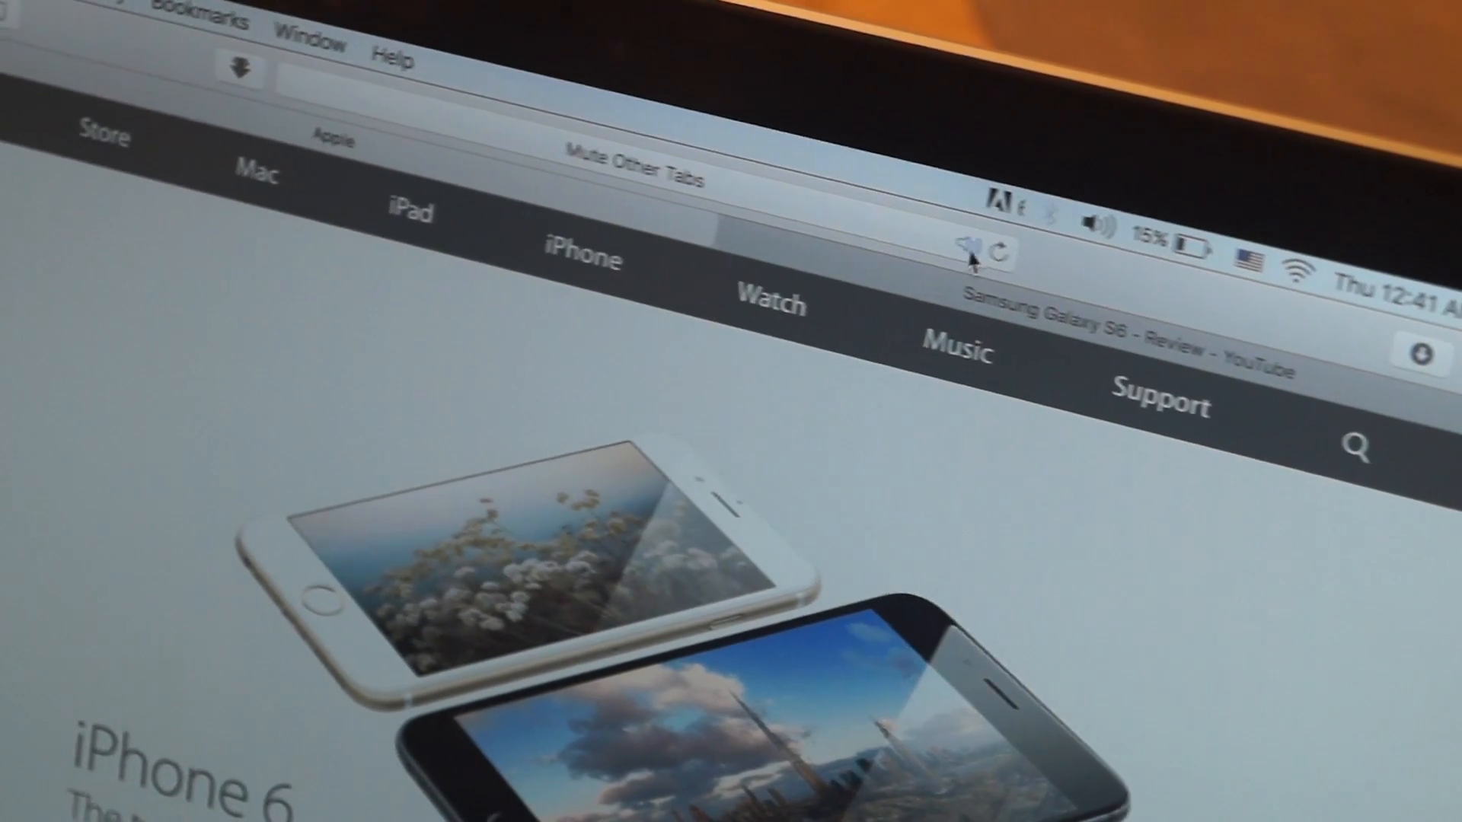
Mute the Samsung Galaxy S6 YouTube tab via the address-bar speaker, then unmute it.
left_click(969, 252)
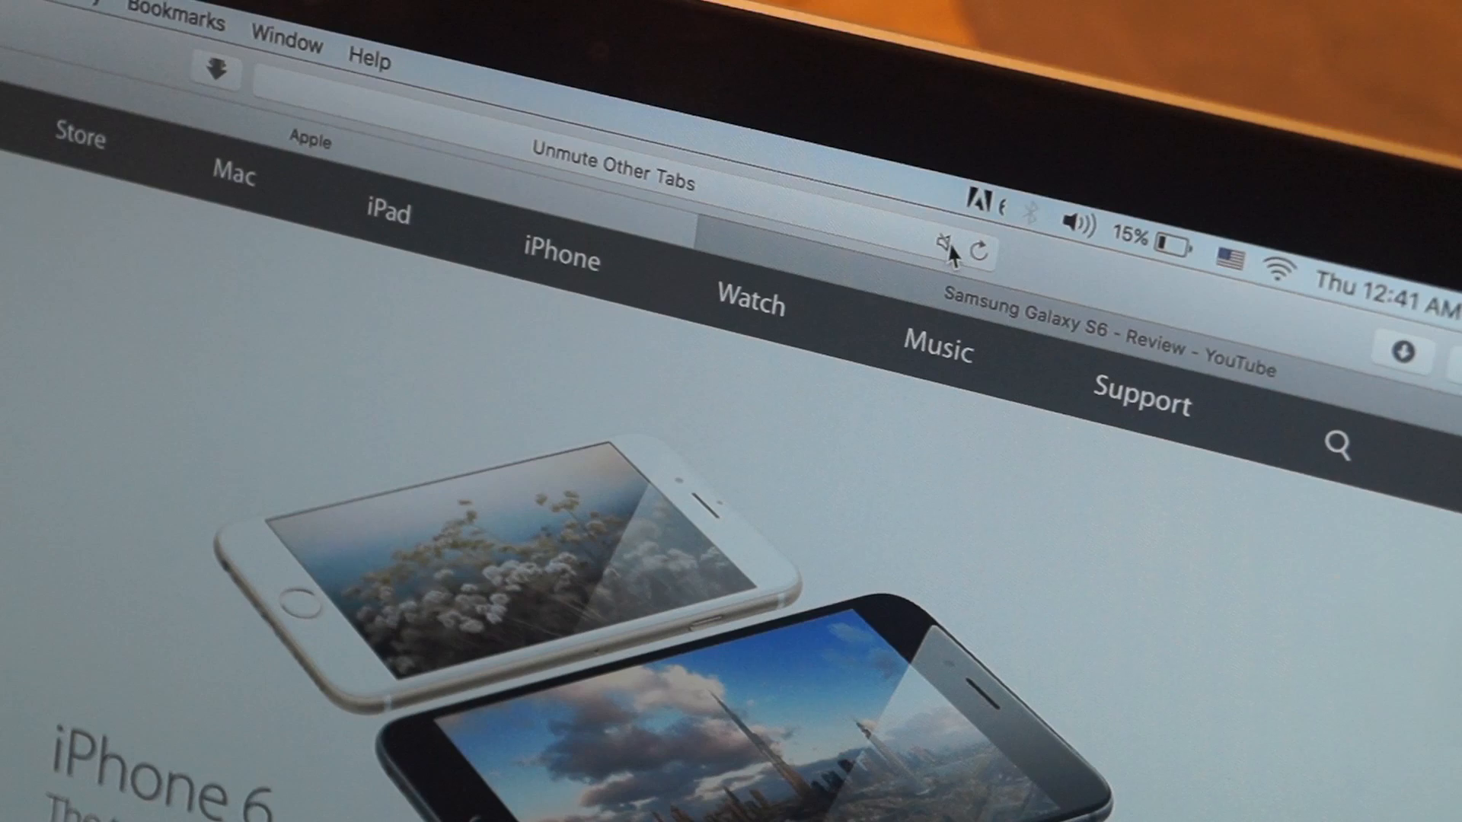
left_click(946, 244)
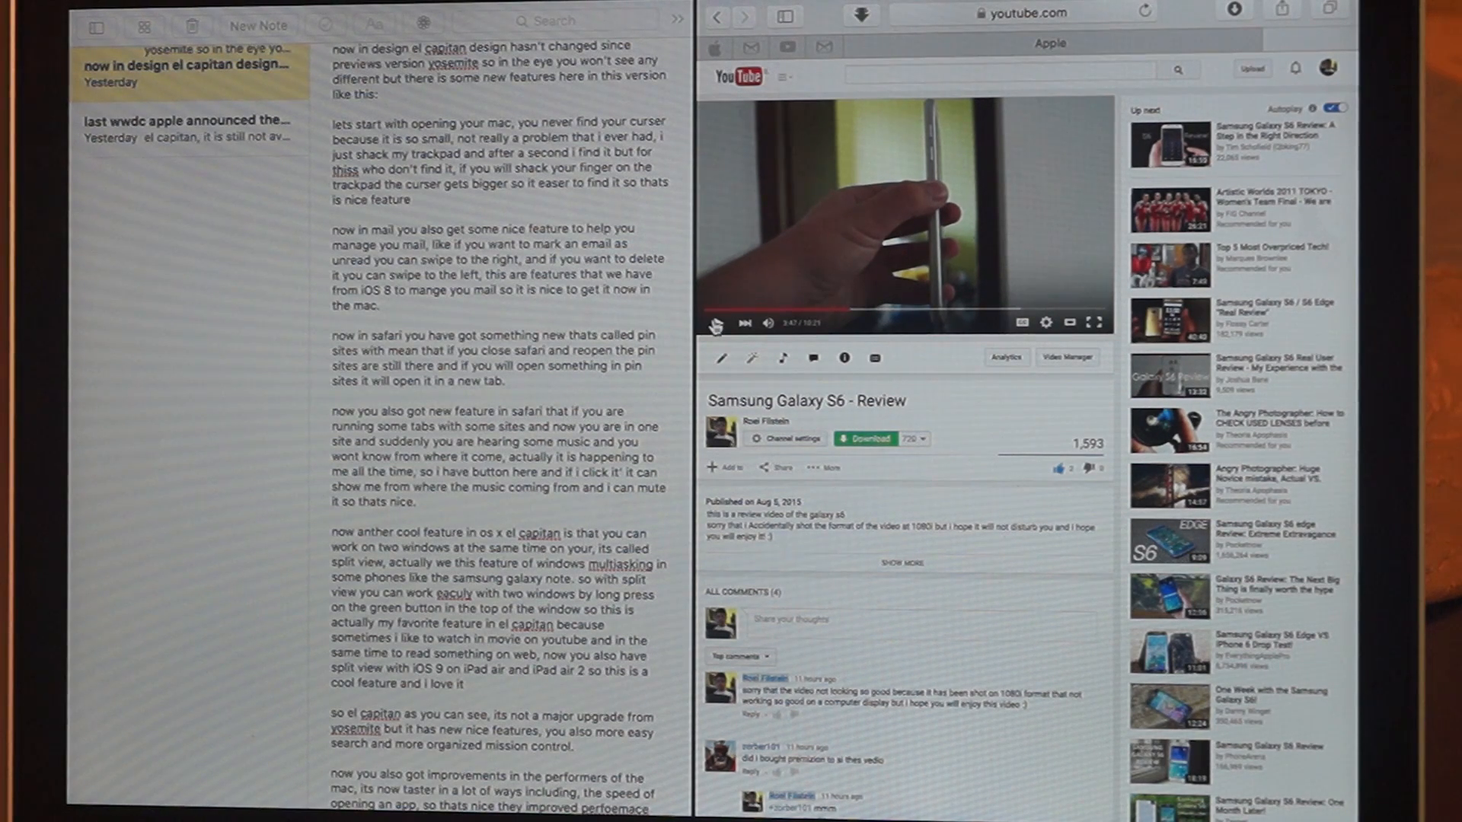
Scroll the Split View with Notes, then return Safari's YouTube review to its own window.
scroll("down", 3)
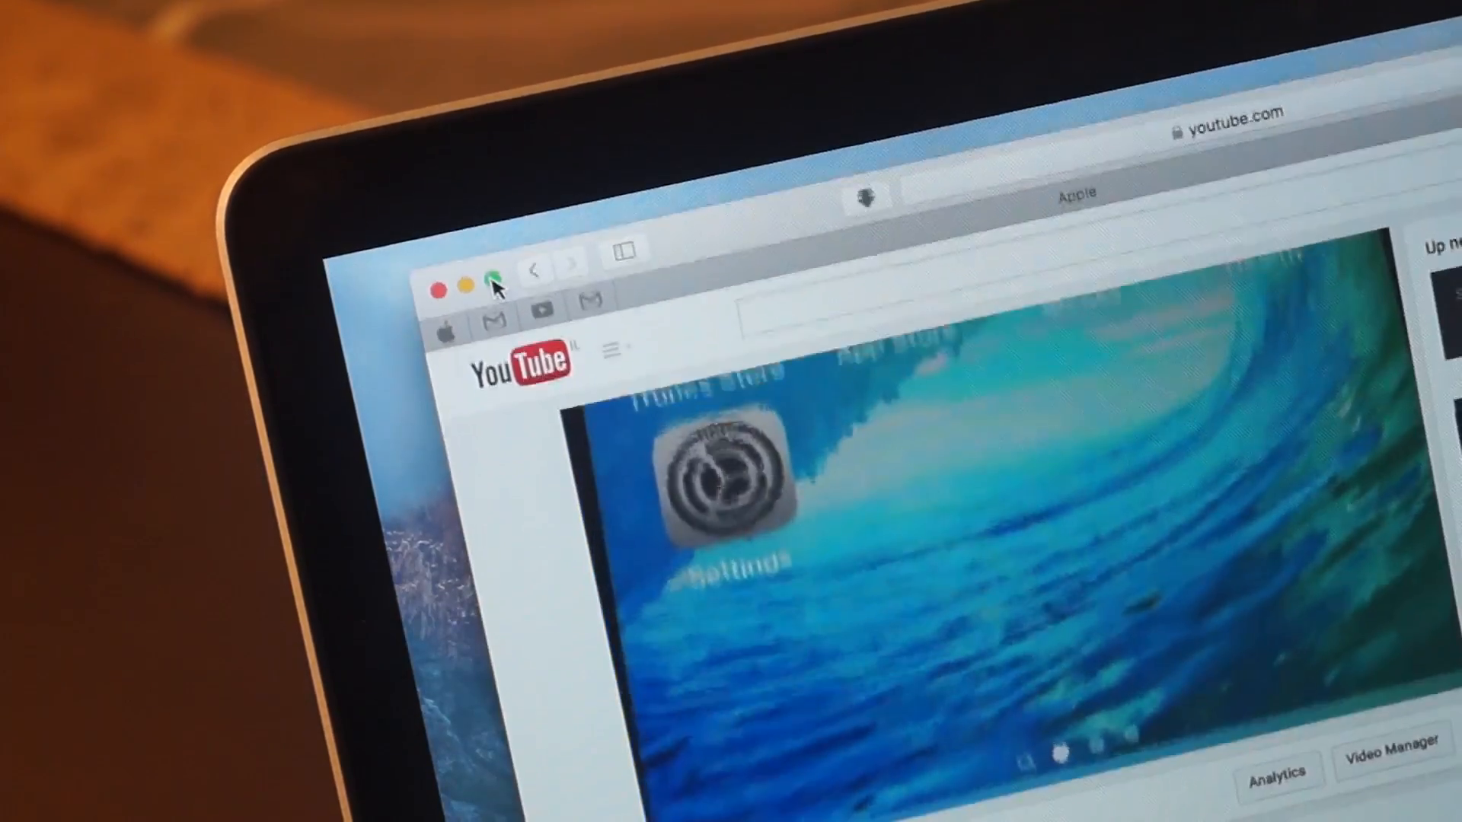
left_click(495, 284)
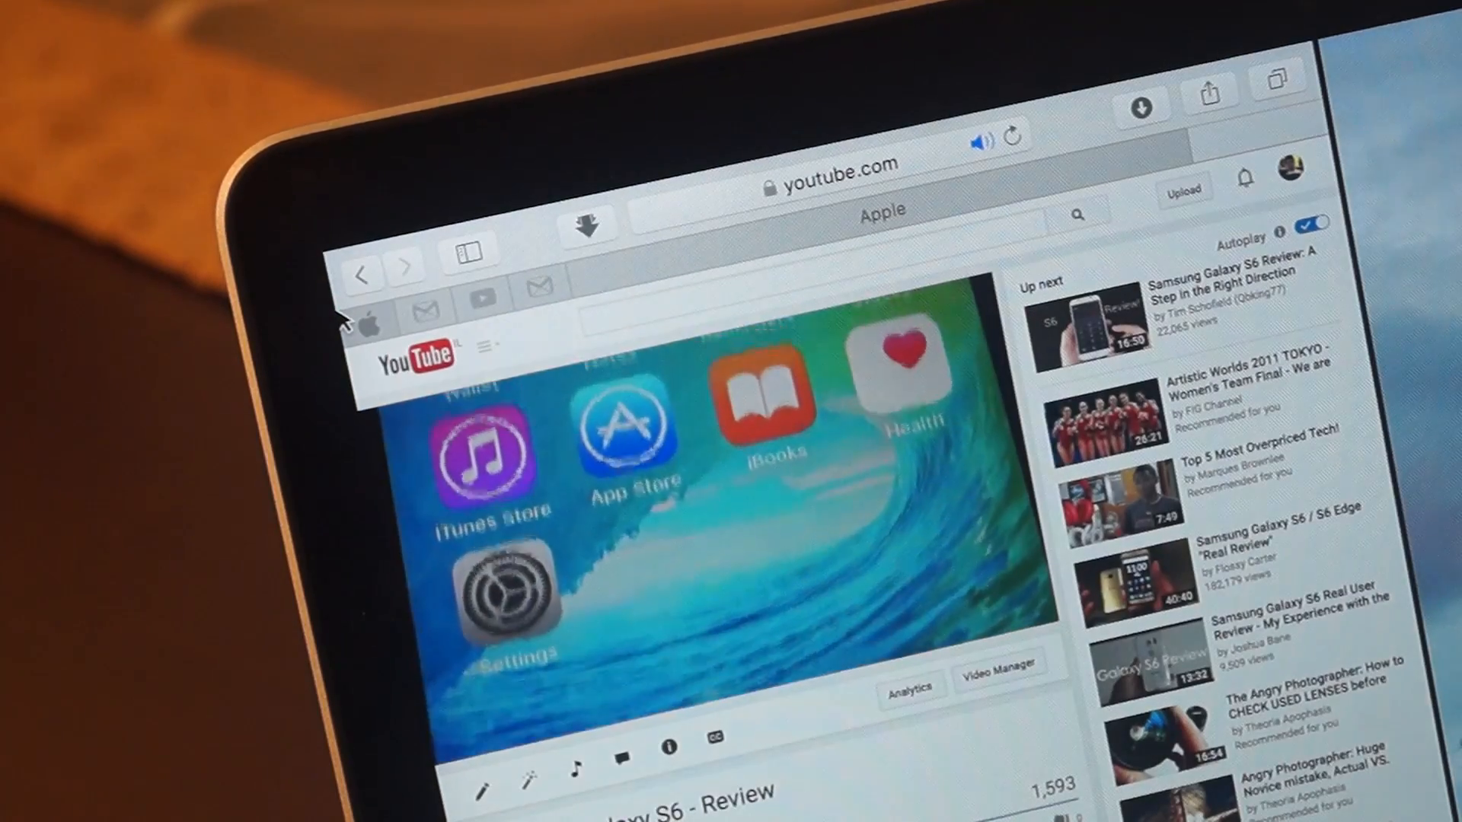